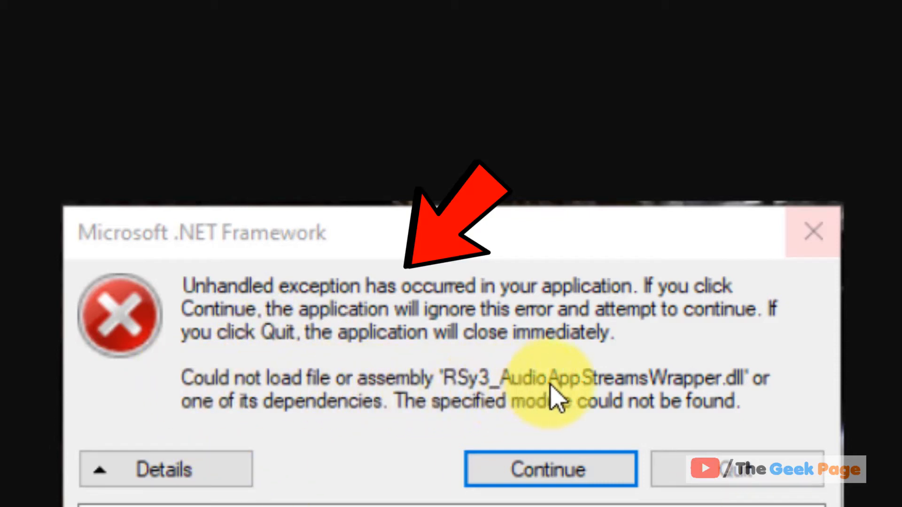
{"action": "mouse_move", "coordinate": [480, 397]}
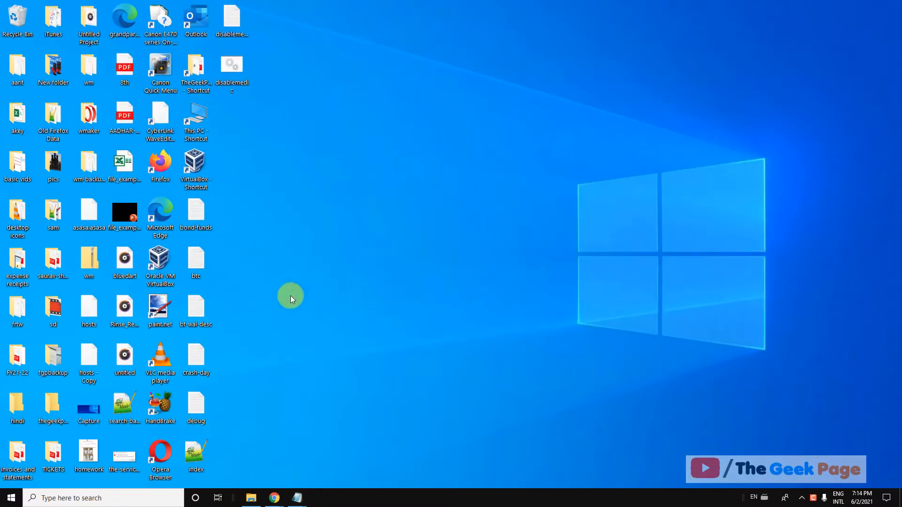
{"action": "mouse_move", "coordinate": [7, 498]}
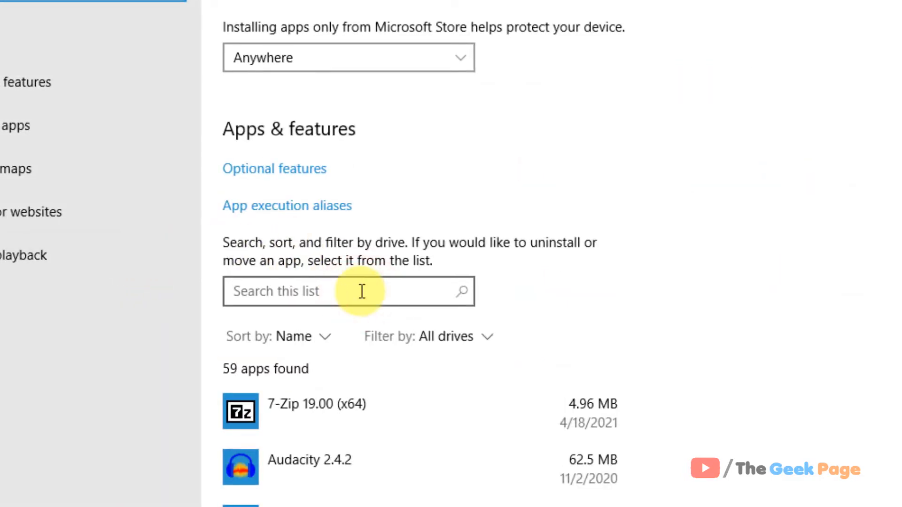
Step: Filter the apps list by 'c++' and expand the Visual C++ 2008 and 2012 x86 redistributable entries
{"action": "type", "text": "c++"}
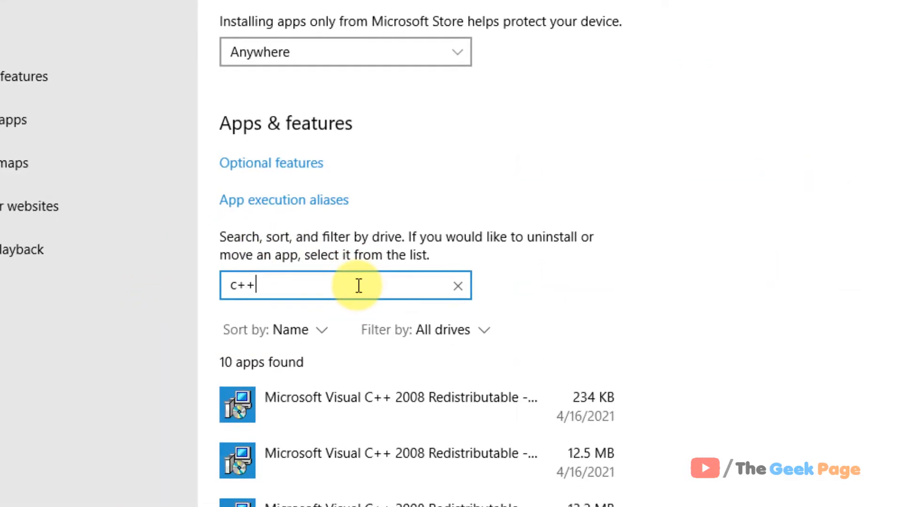
{"action": "scroll", "scroll_direction": "down", "scroll_amount": 3}
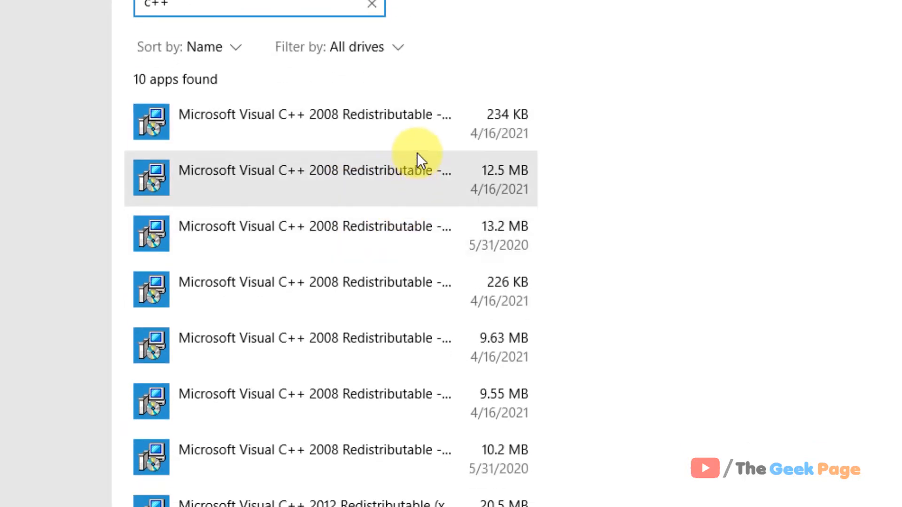
{"action": "left_click", "coordinate": [314, 122]}
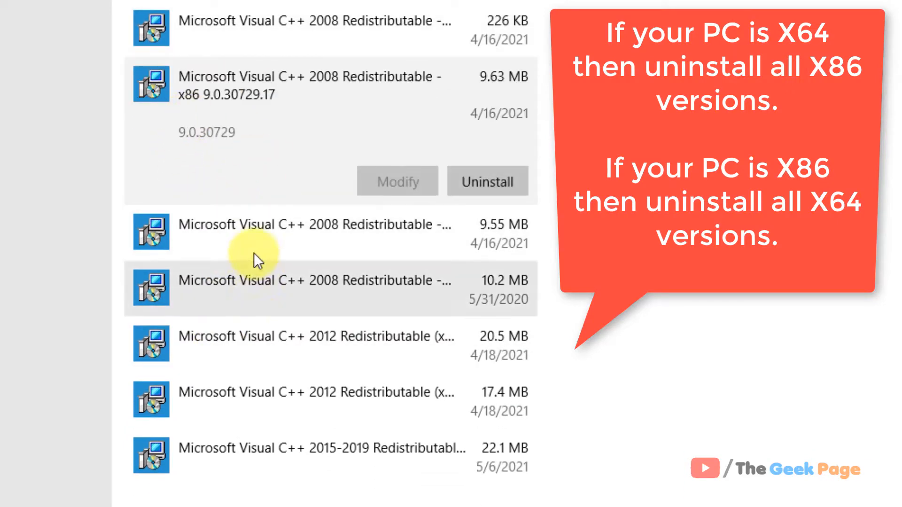
{"action": "left_click", "coordinate": [288, 288]}
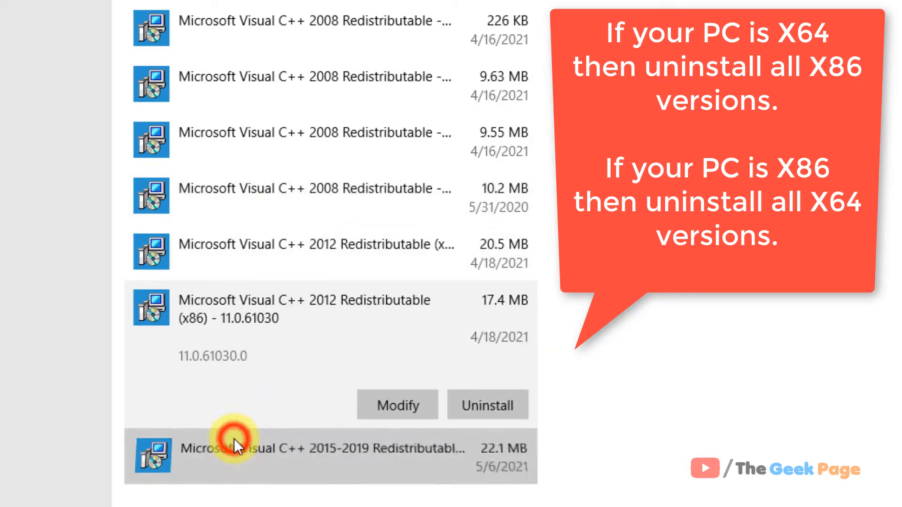
{"action": "mouse_move", "coordinate": [404, 334]}
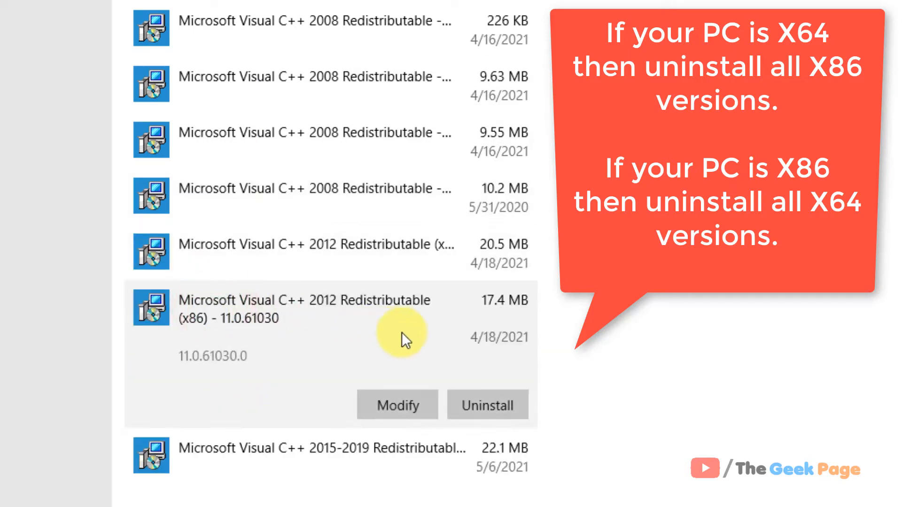
{"action": "mouse_move", "coordinate": [204, 327]}
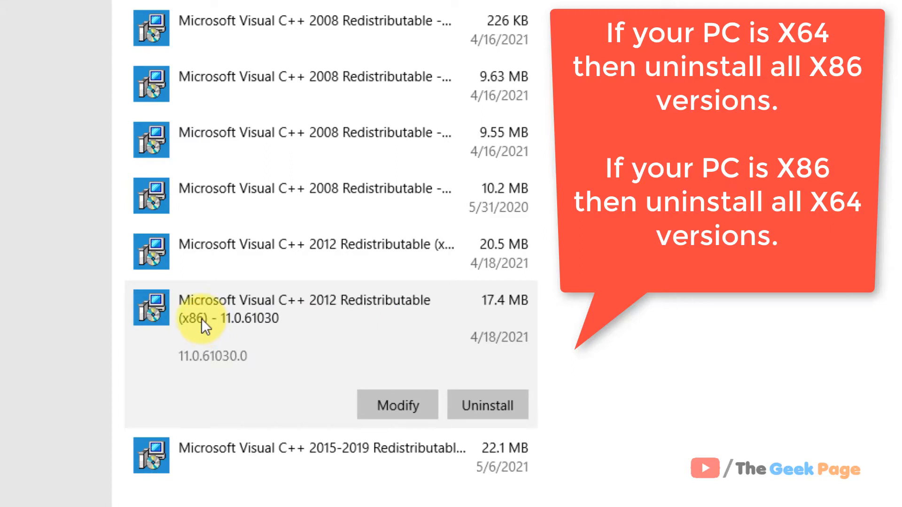
{"action": "mouse_move", "coordinate": [209, 331]}
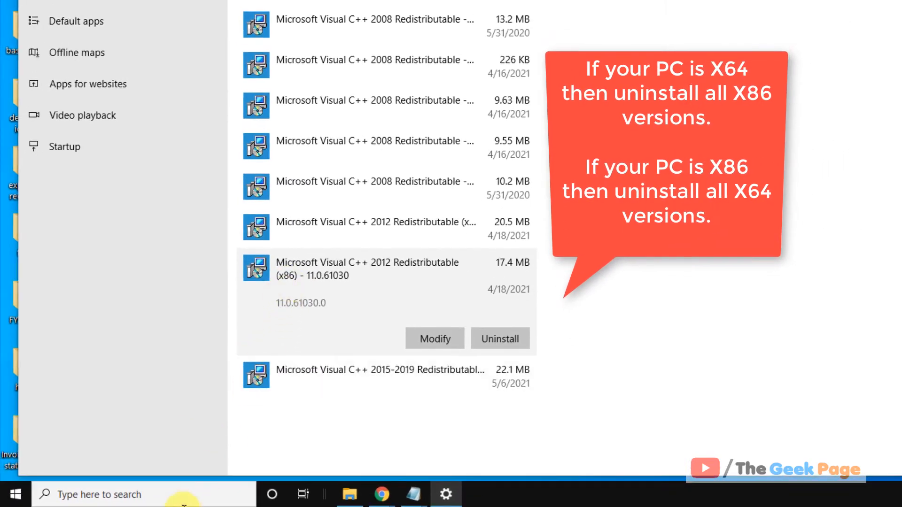
Step: Launch System Information from Start search and scroll the summary to the System Type row
{"action": "type", "text": "survivalcraft"}
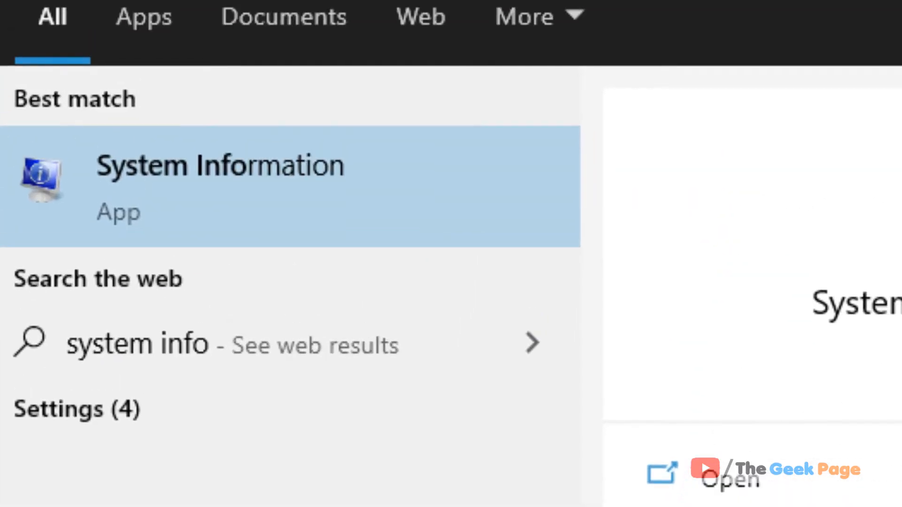
{"action": "left_click", "coordinate": [219, 173]}
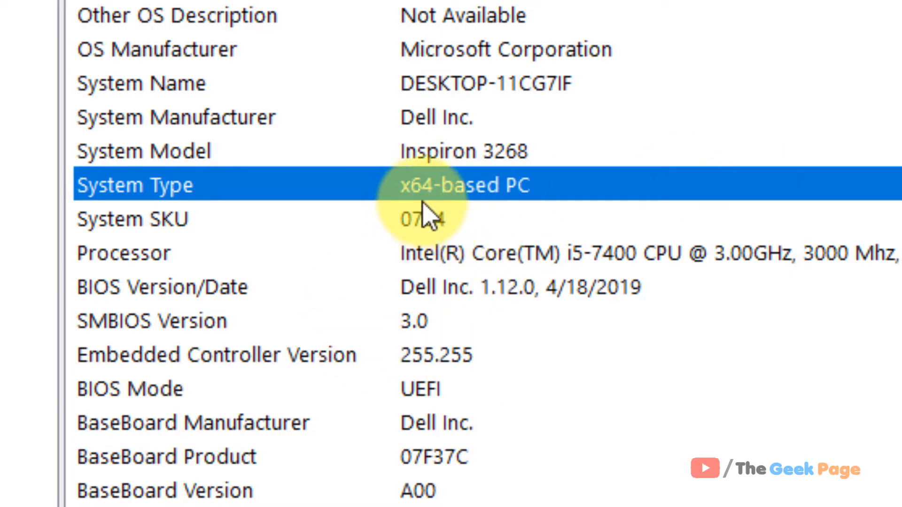
{"action": "scroll", "scroll_direction": "down", "scroll_amount": 3}
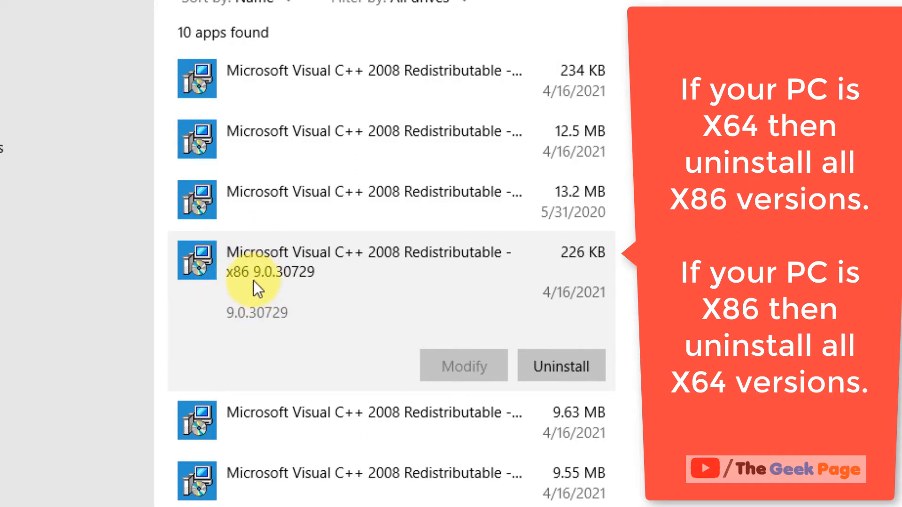
{"action": "mouse_move", "coordinate": [561, 367]}
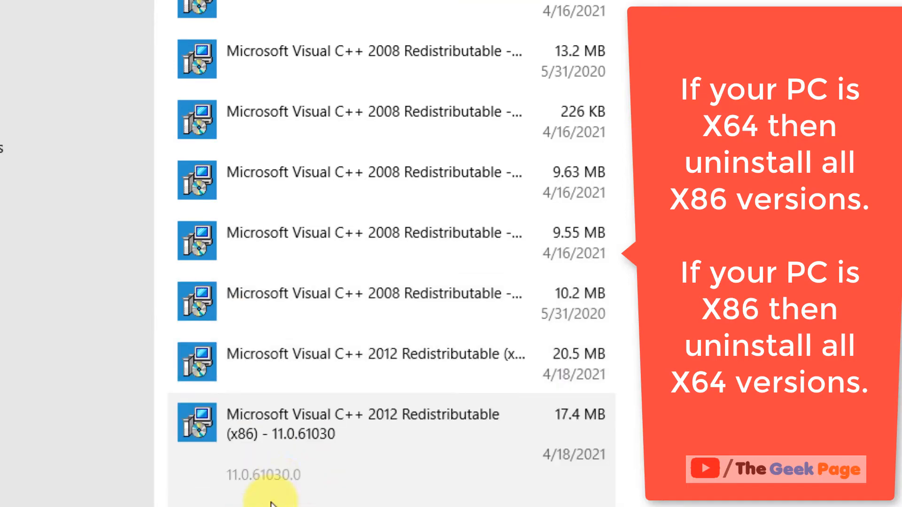
Step: Scroll the filtered redistributables list down to the x86 entries
{"action": "scroll", "scroll_direction": "down", "scroll_amount": 3}
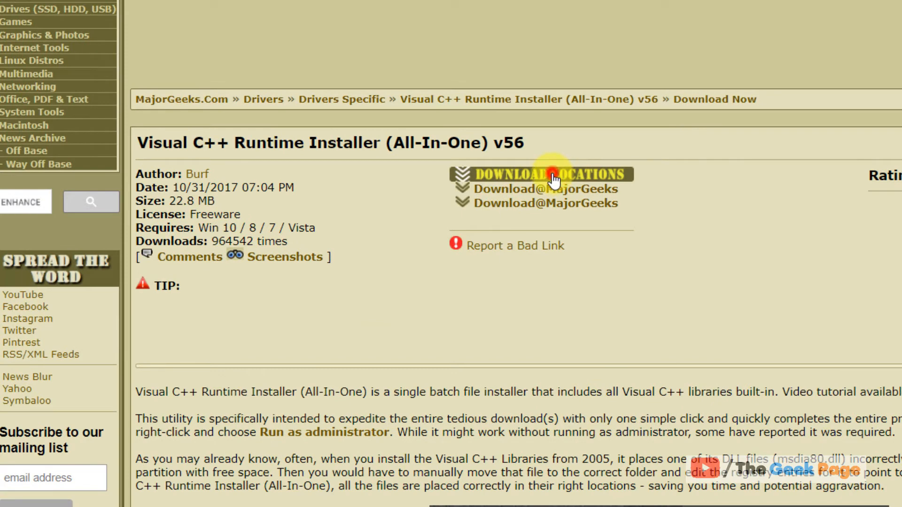
Step: Start the Visual C++ Runtime Installer (All-In-One) v56 download from the MajorGeeks location
{"action": "left_click", "coordinate": [540, 174]}
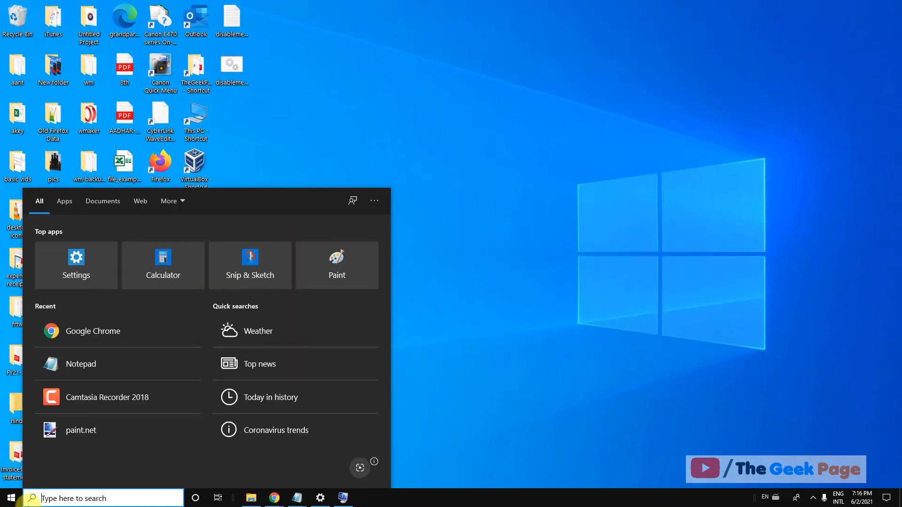
Step: Search Start for 'windows features' and launch Turn Windows features on or off
{"action": "type", "text": "wi"}
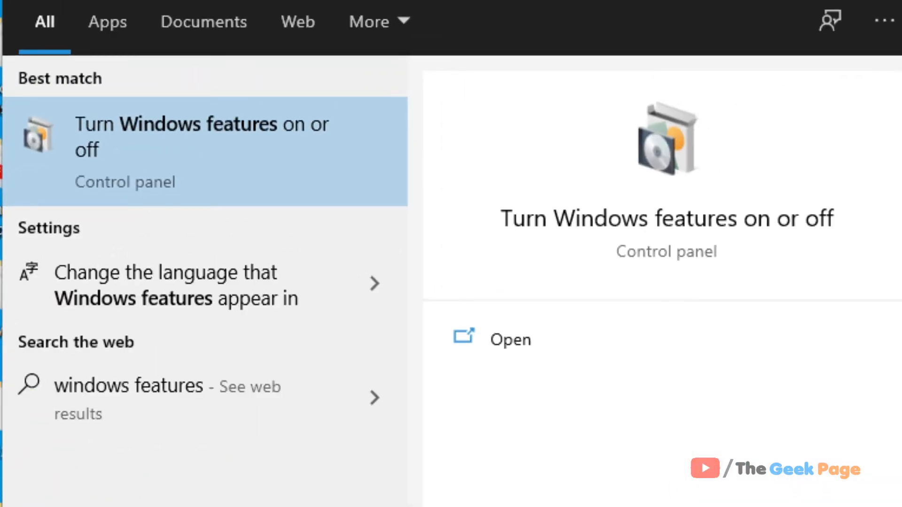
{"action": "left_click", "coordinate": [214, 154]}
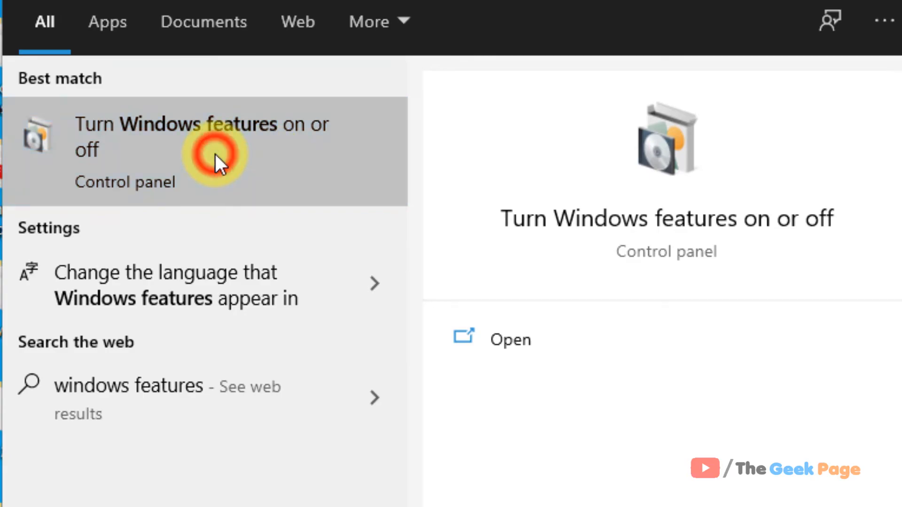
{"action": "left_click", "coordinate": [201, 136]}
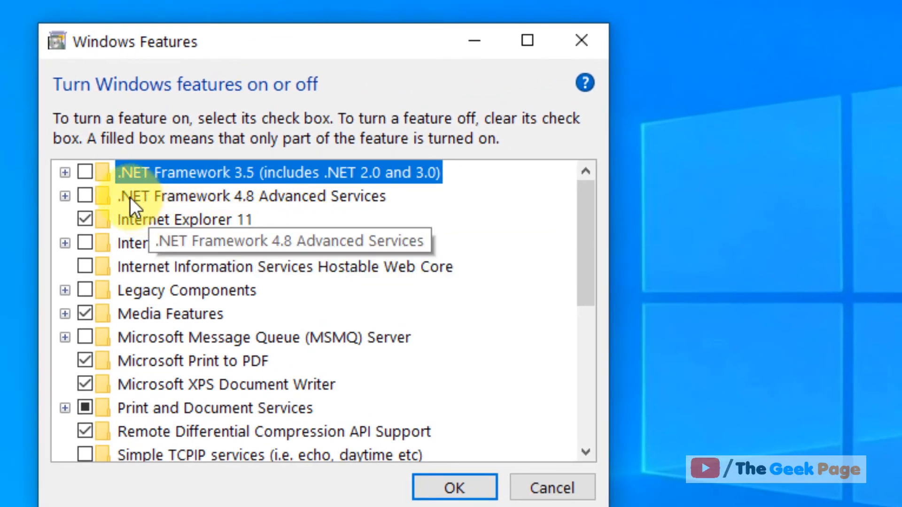
Step: Expand .NET Framework 3.5, leave WCF HTTP Activation cleared, and confirm with OK to apply
{"action": "left_click", "coordinate": [64, 172]}
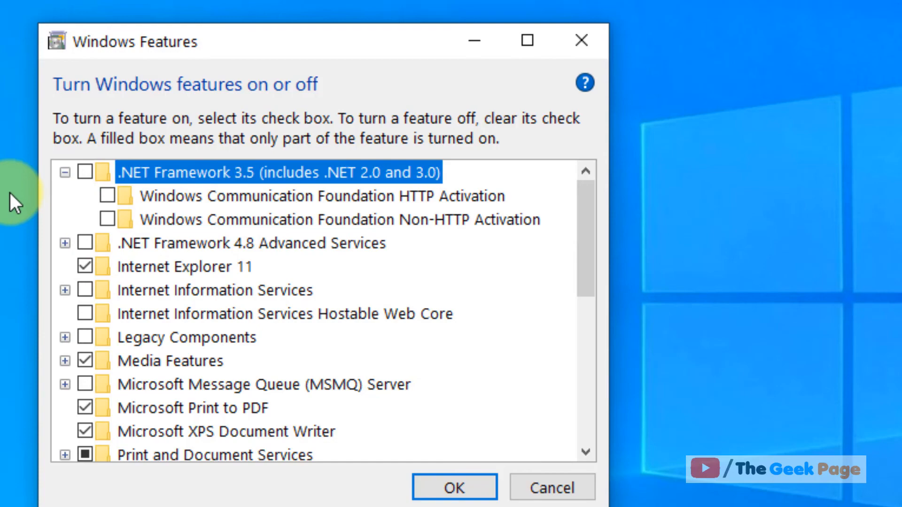
{"action": "left_click", "coordinate": [107, 196]}
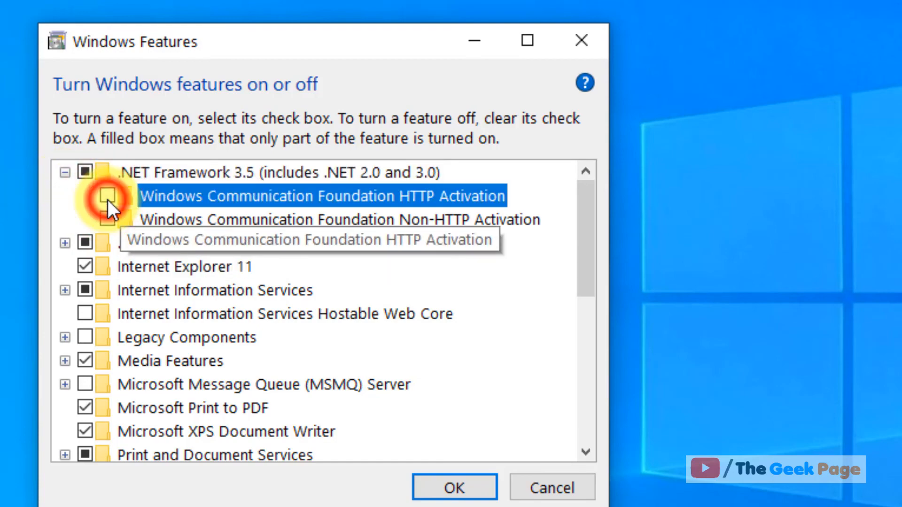
{"action": "left_click", "coordinate": [108, 195]}
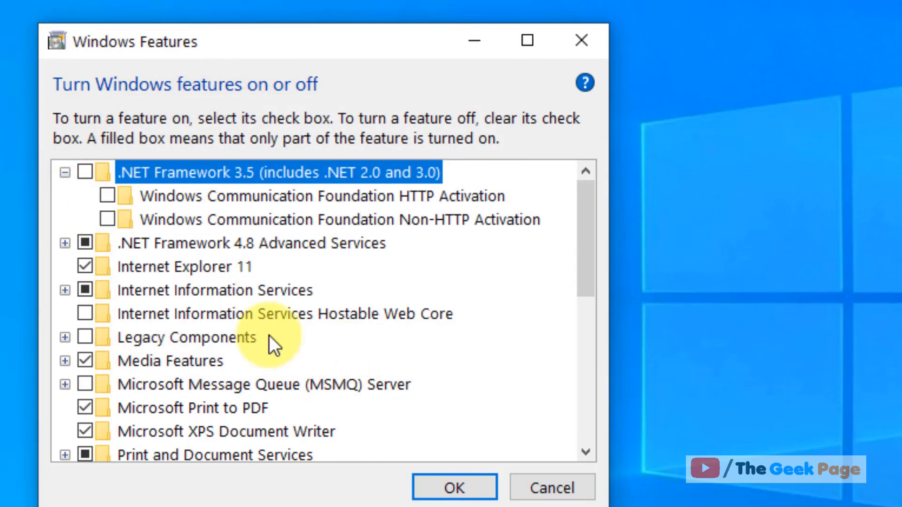
{"action": "left_click", "coordinate": [454, 488]}
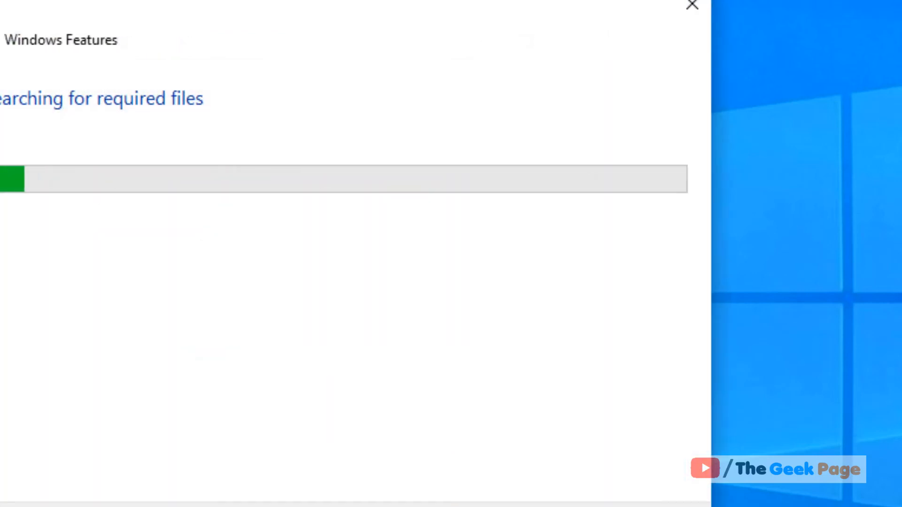